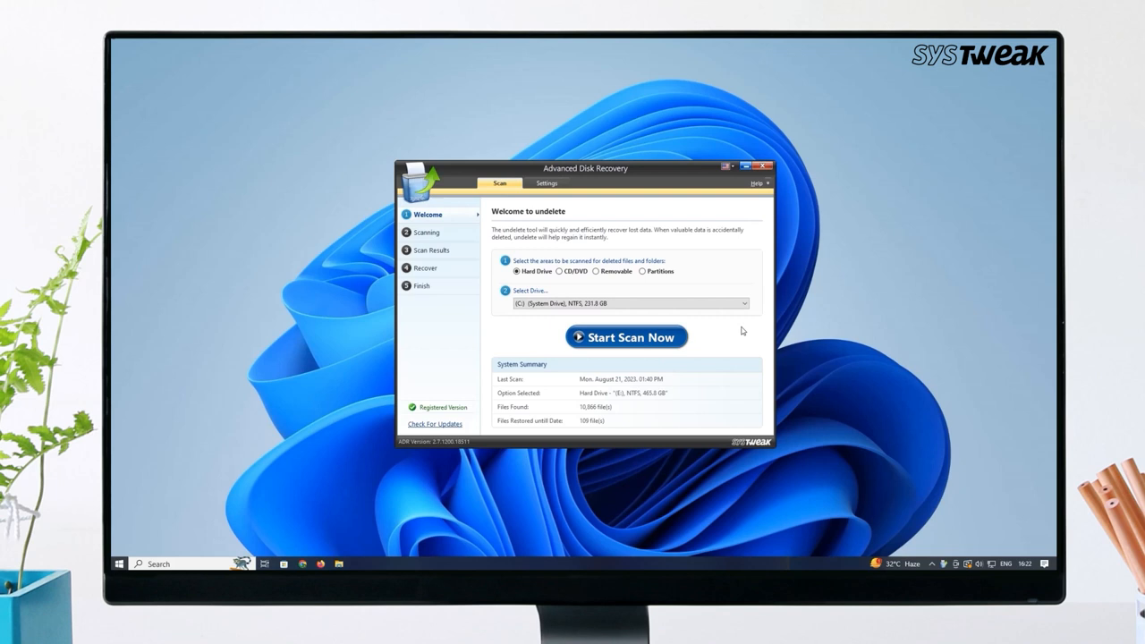
Choose the E: drive (NTFS, 465.8 GB) under Hard Drive and start the scan.
{"action": "left_click", "coordinate": [744, 304]}
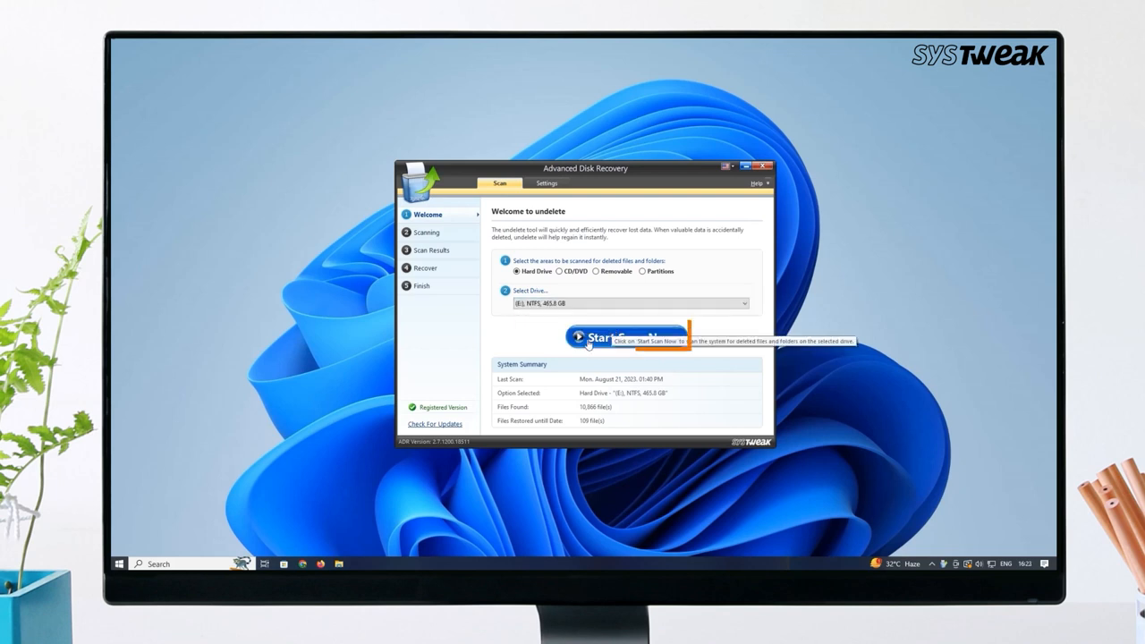
{"action": "left_click", "coordinate": [628, 336]}
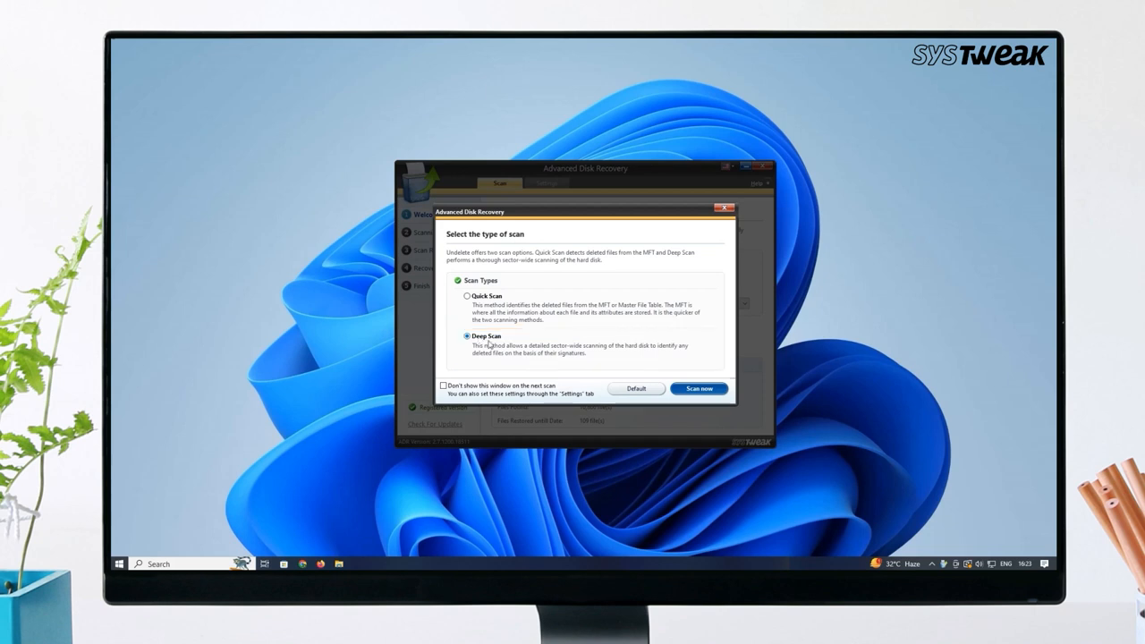
Run a Deep Scan of the E: drive, finding 14,481 deleted files.
{"action": "left_click", "coordinate": [700, 389]}
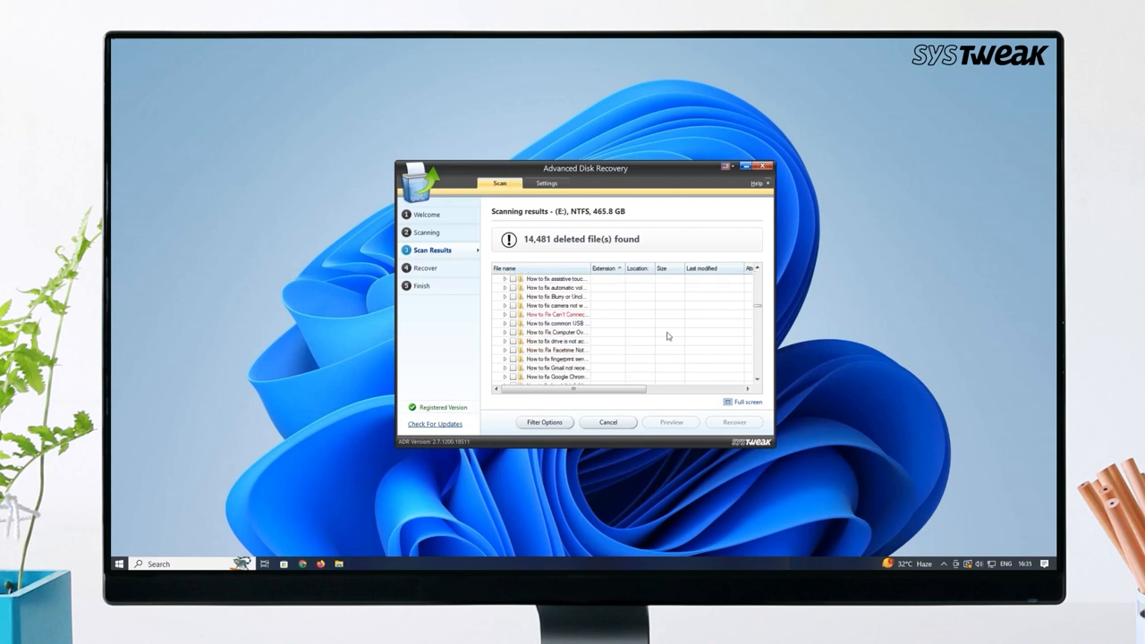
Mark the deleted 'iOS 15 Hidden Features' folder in the results for recovery.
{"action": "scroll", "scroll_direction": "down", "scroll_amount": 3}
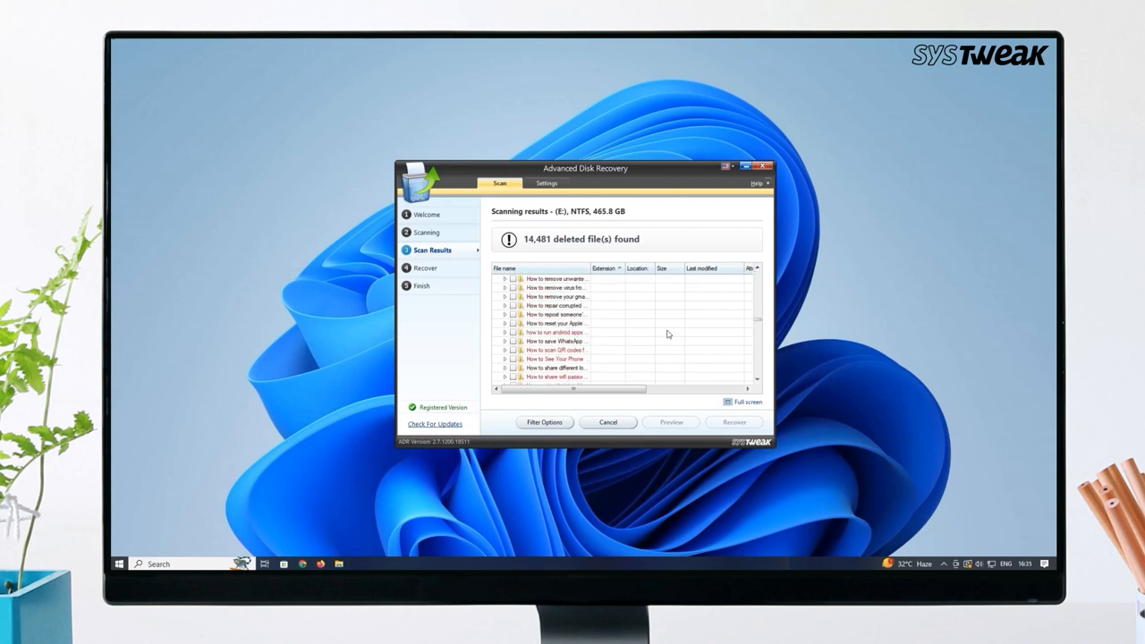
{"action": "scroll", "scroll_direction": "down", "scroll_amount": 3}
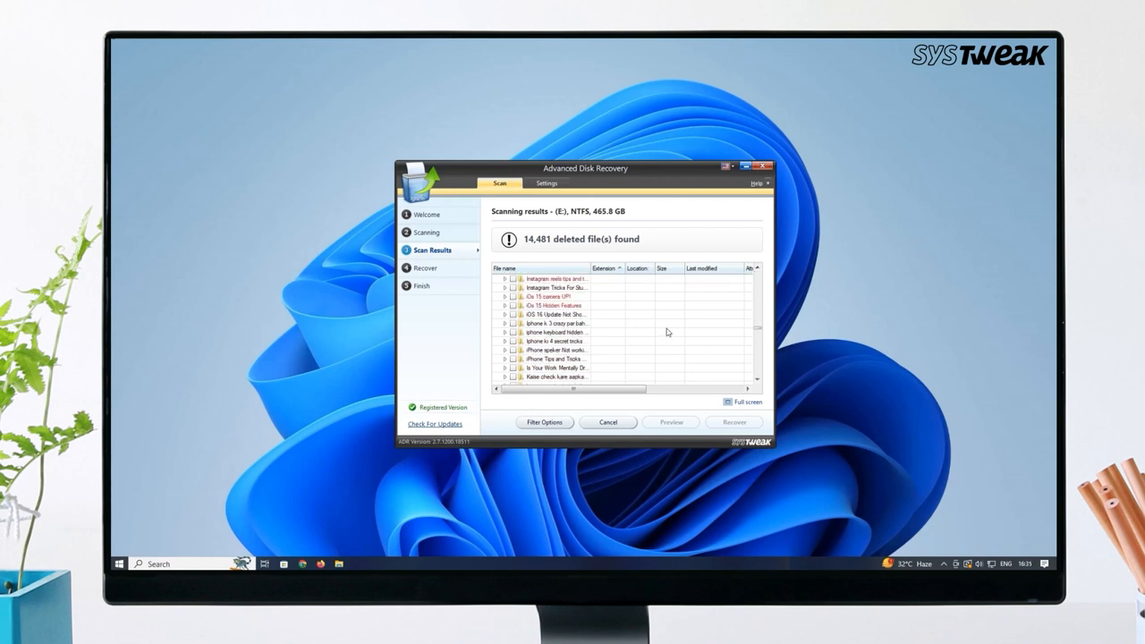
{"action": "left_click", "coordinate": [515, 304]}
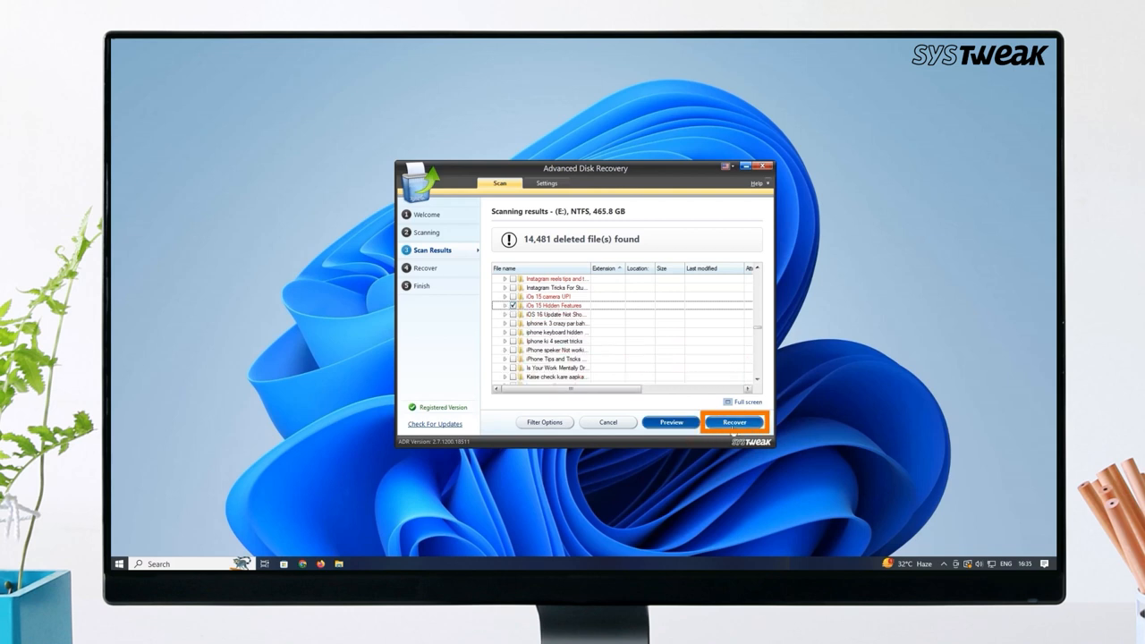
Restore the marked folder to the Desktop, recovering its 24 files.
{"action": "left_click", "coordinate": [733, 422]}
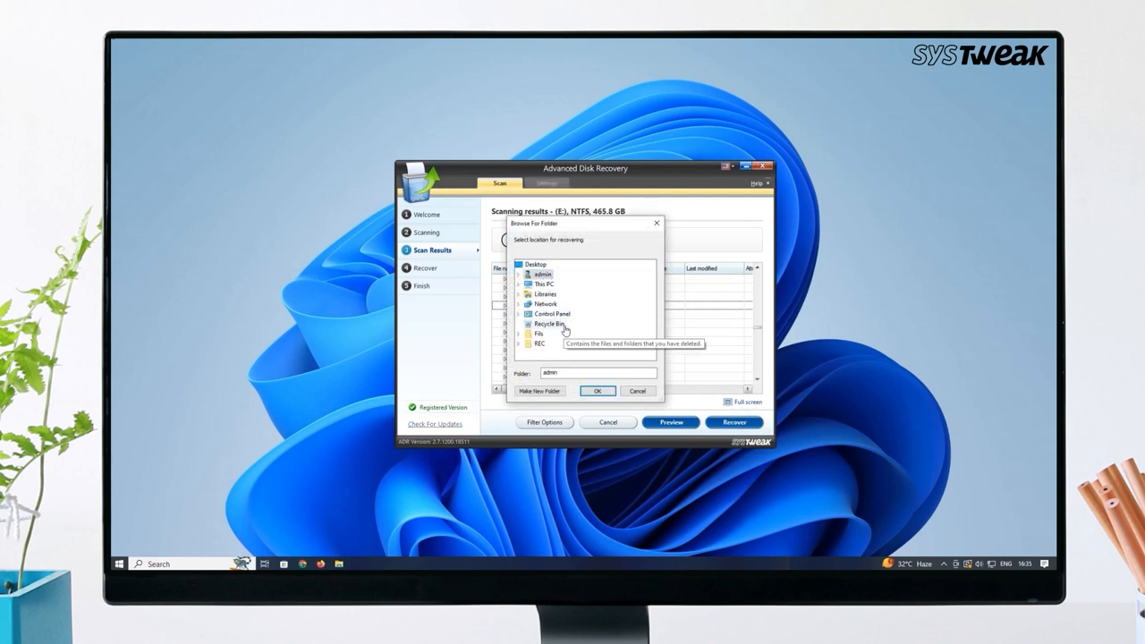
{"action": "left_click", "coordinate": [535, 265]}
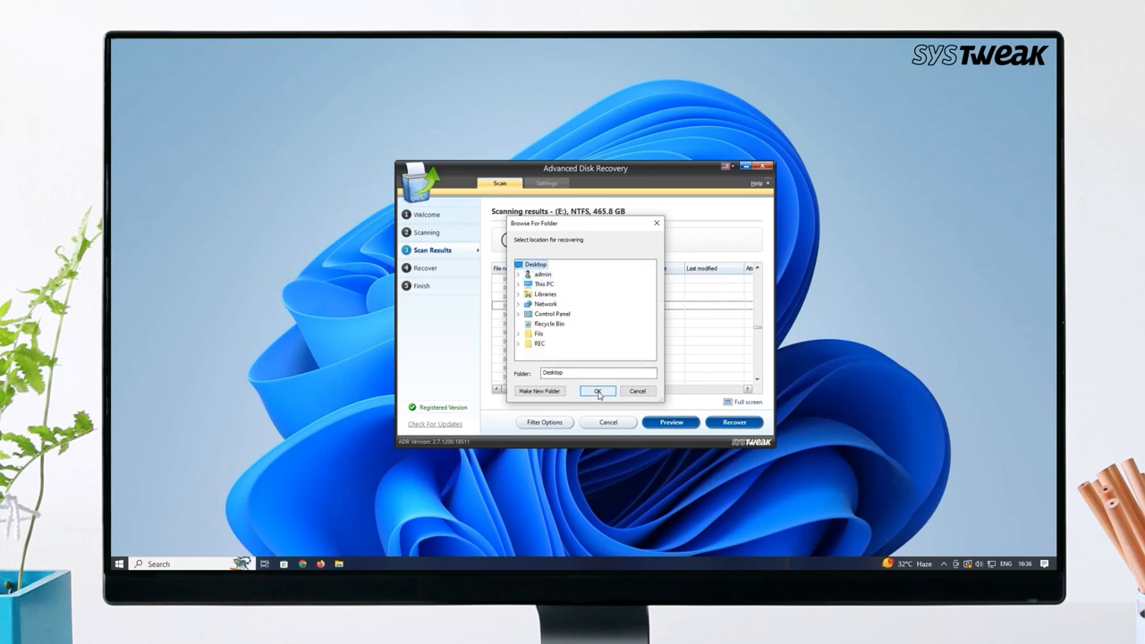
{"action": "left_click", "coordinate": [597, 390]}
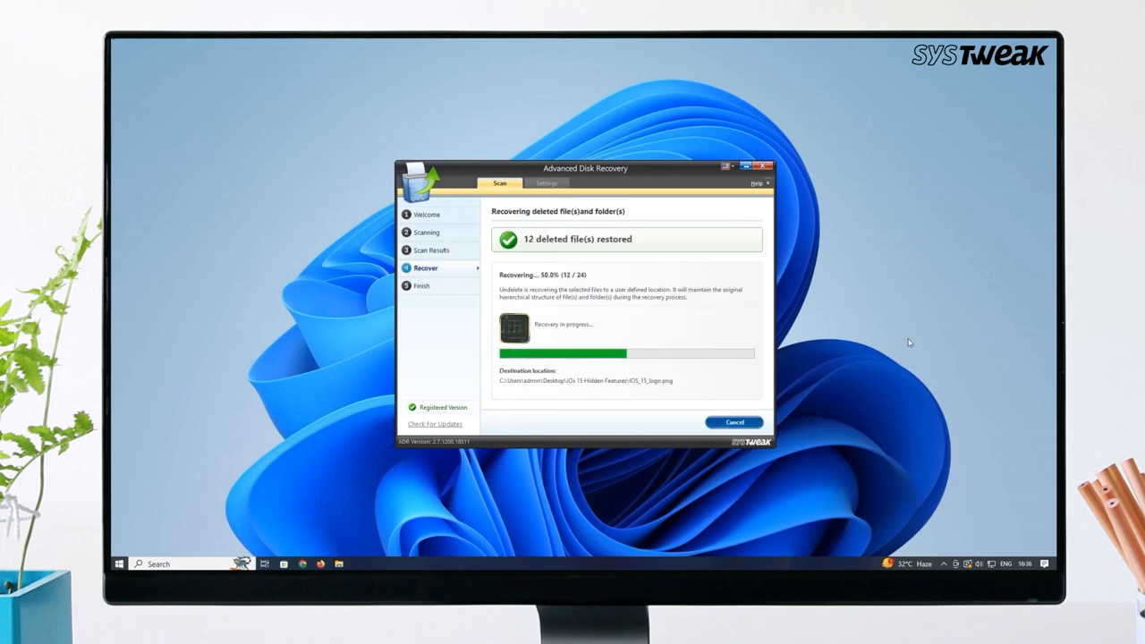